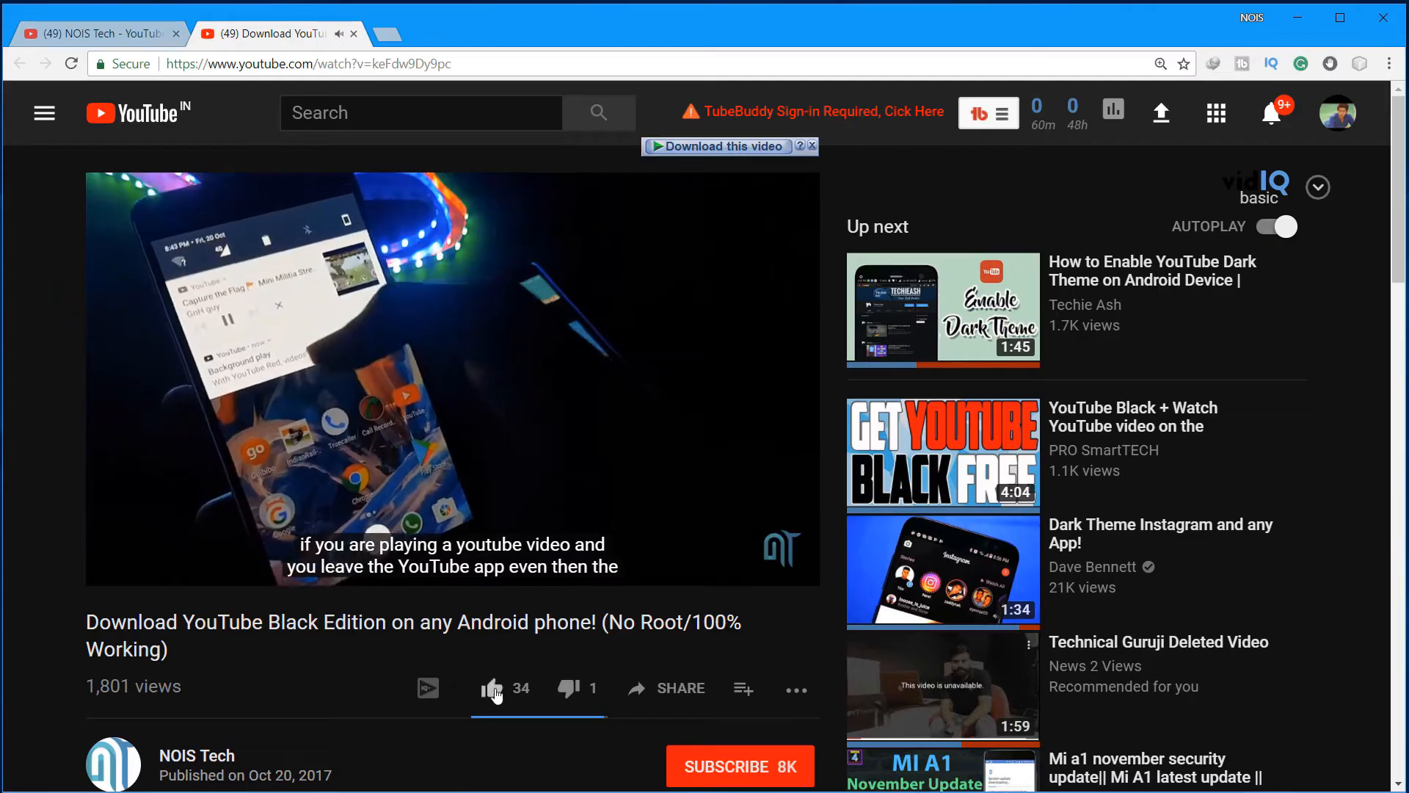
# Like the YouTube video and subscribe to its channel.
pyautogui.click(490, 687)
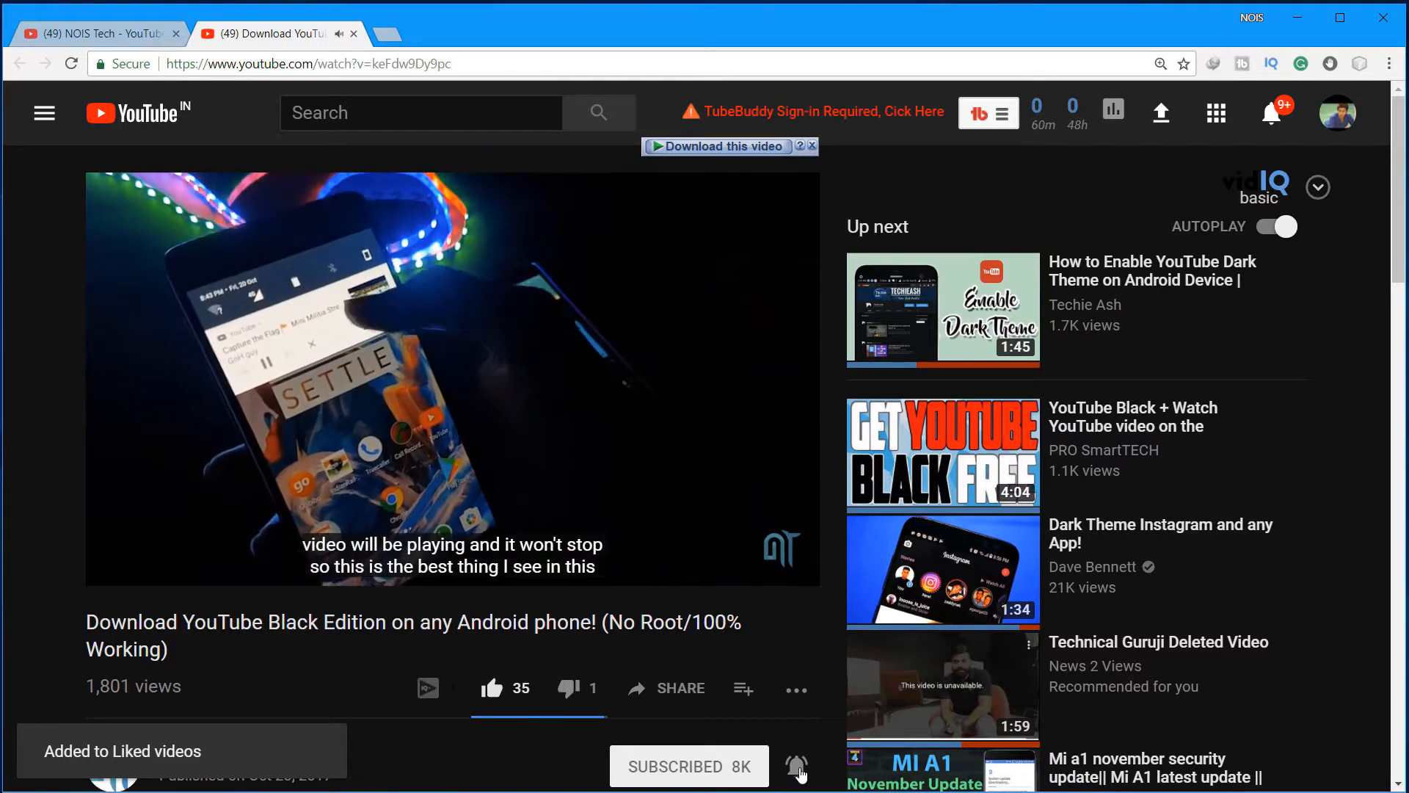
pyautogui.click(796, 764)
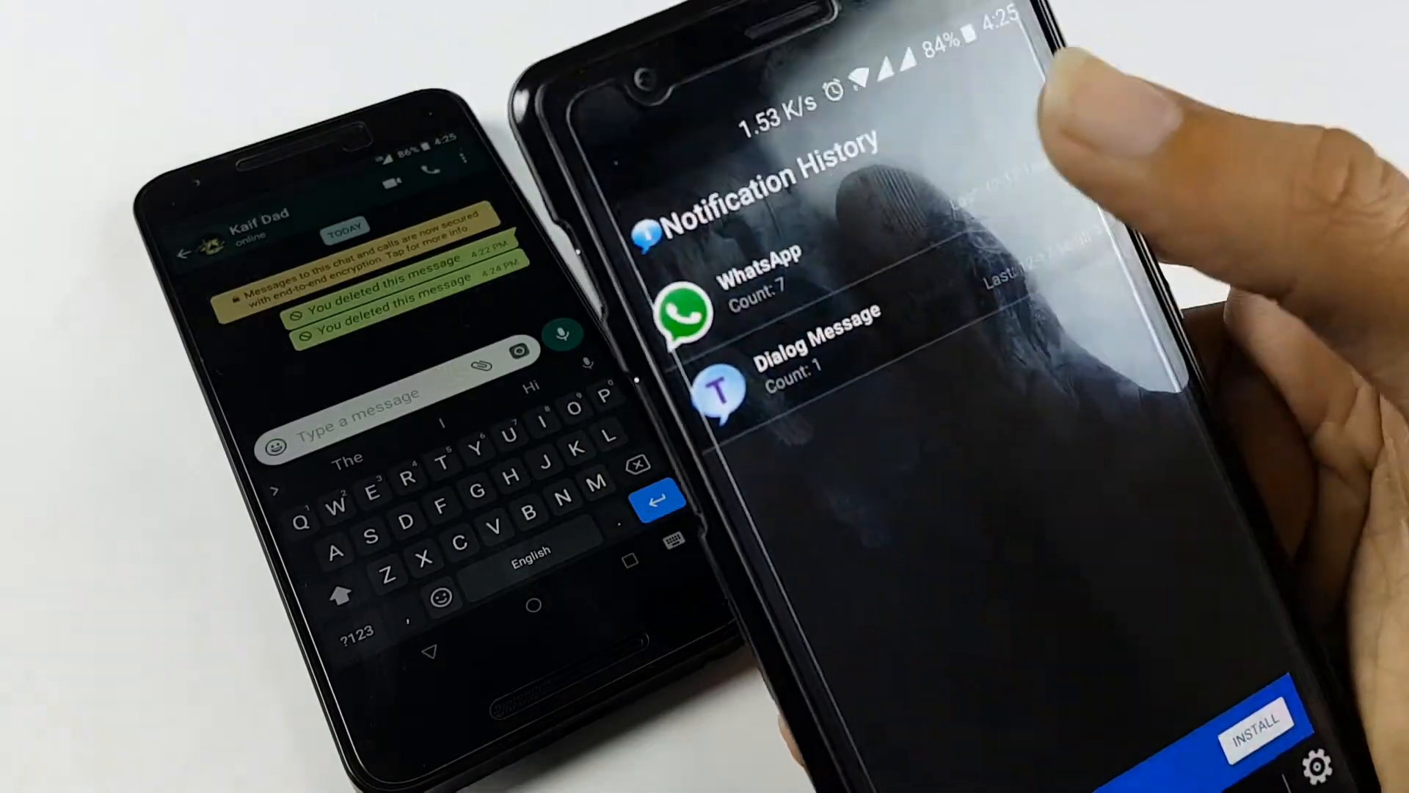
# Show Notification History's Play Store page by Yotta Studio with its 3.8 rating and 500K downloads.
pyautogui.click(759, 296)
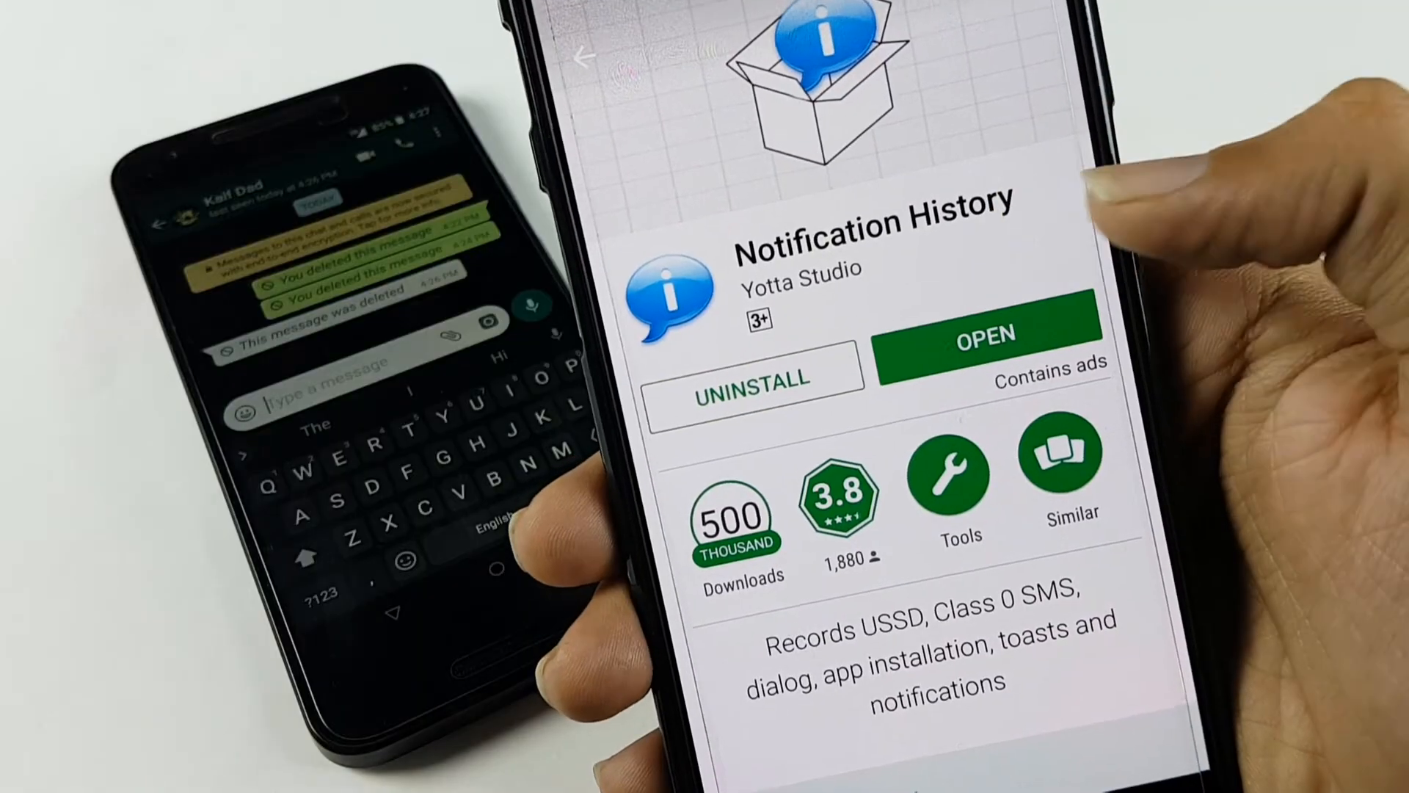
# Open the WhatsApp log and reveal the recovered deleted message's full text in its detail popup.
pyautogui.click(985, 333)
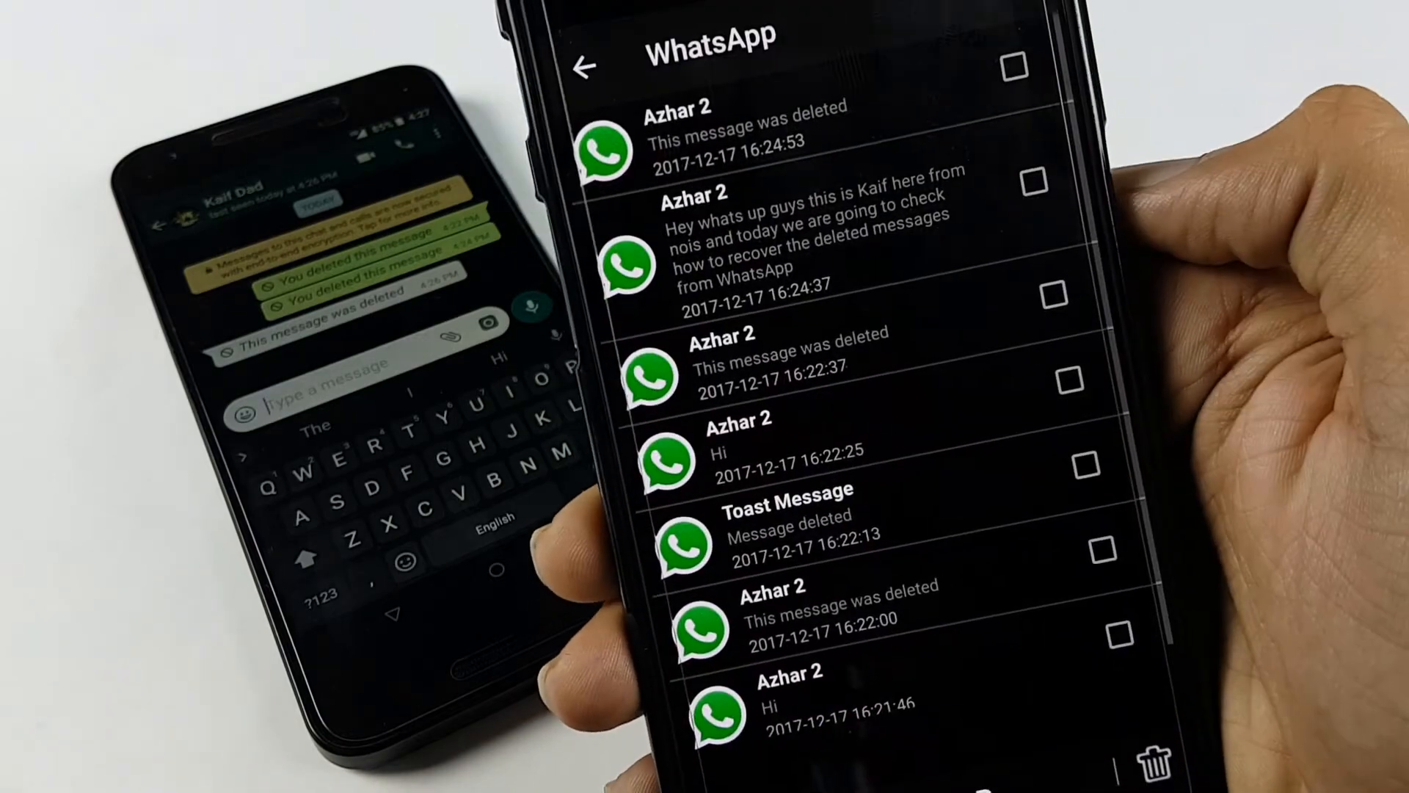
pyautogui.click(809, 224)
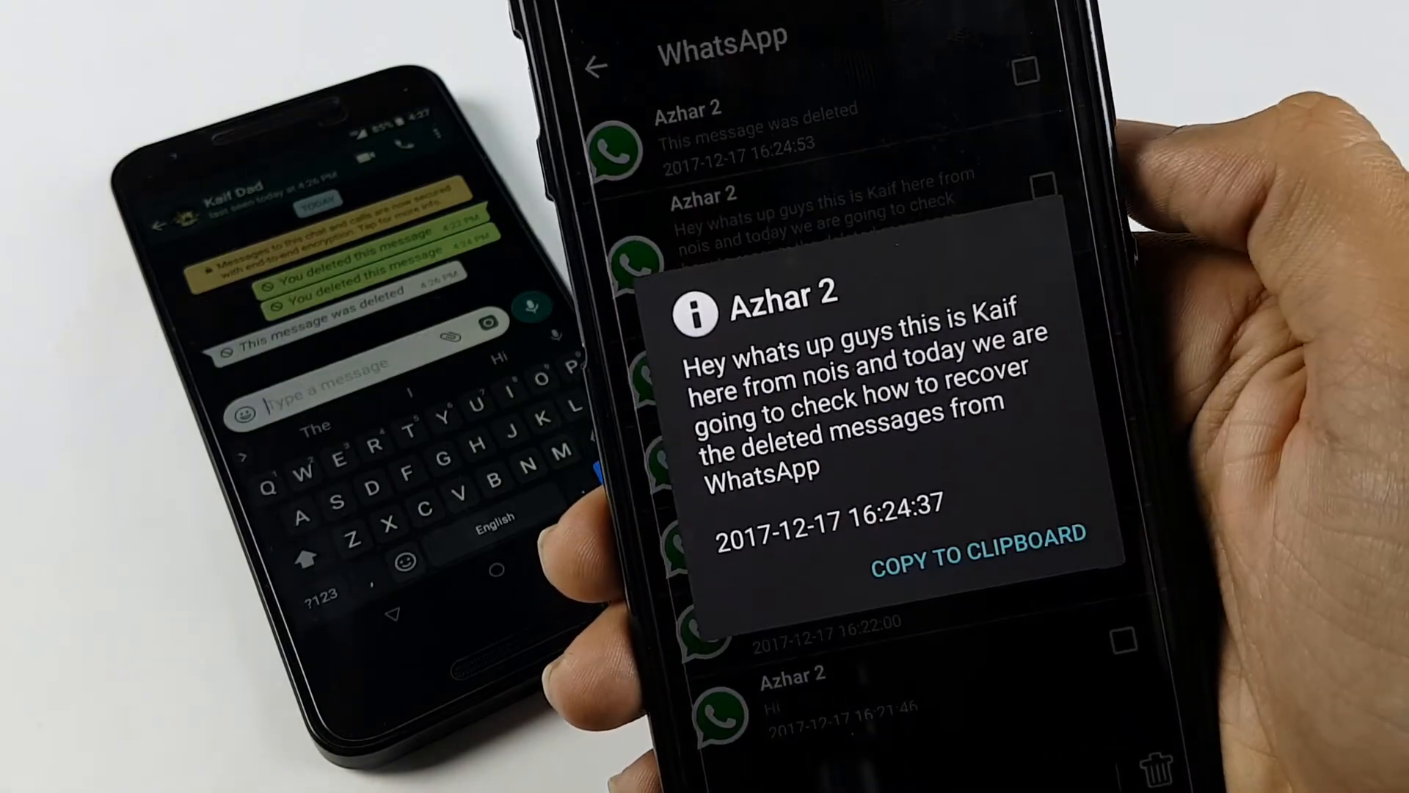